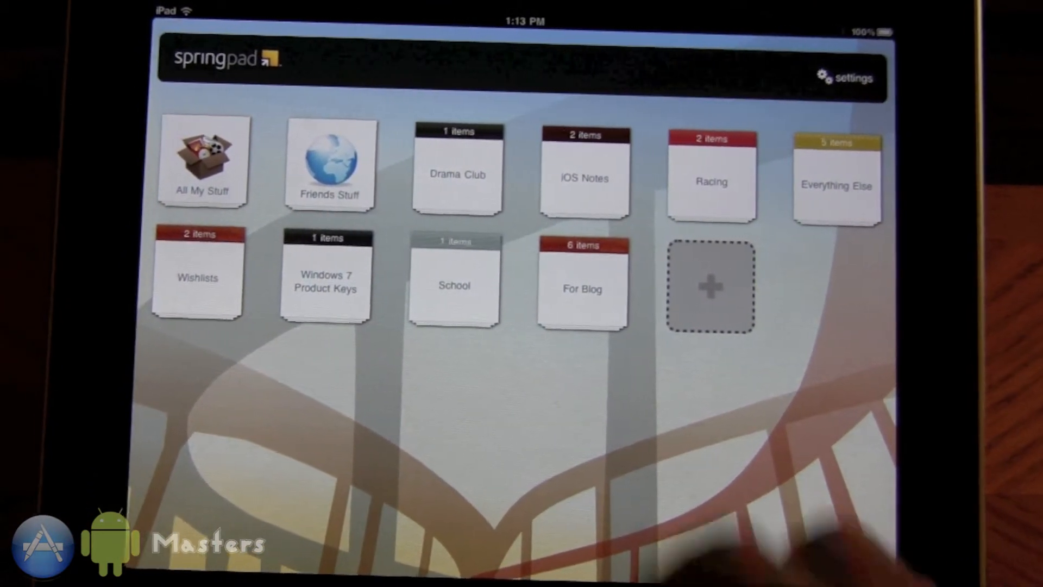
# Open the iOS Notes notebook listing its two notes
pyautogui.click(582, 178)
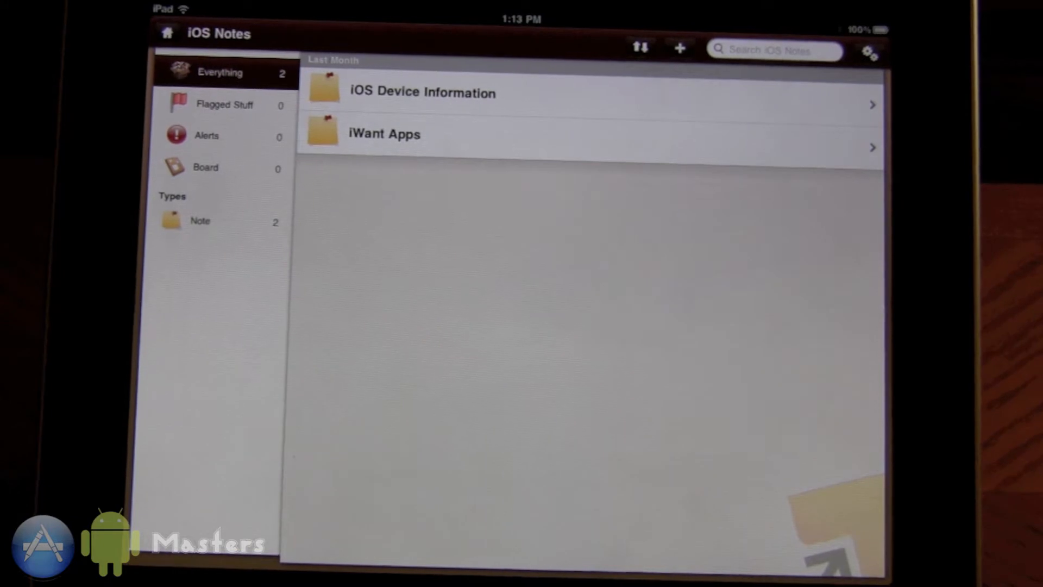
# Bring up the Add to iOS Notes dialog from the toolbar + button
pyautogui.click(679, 49)
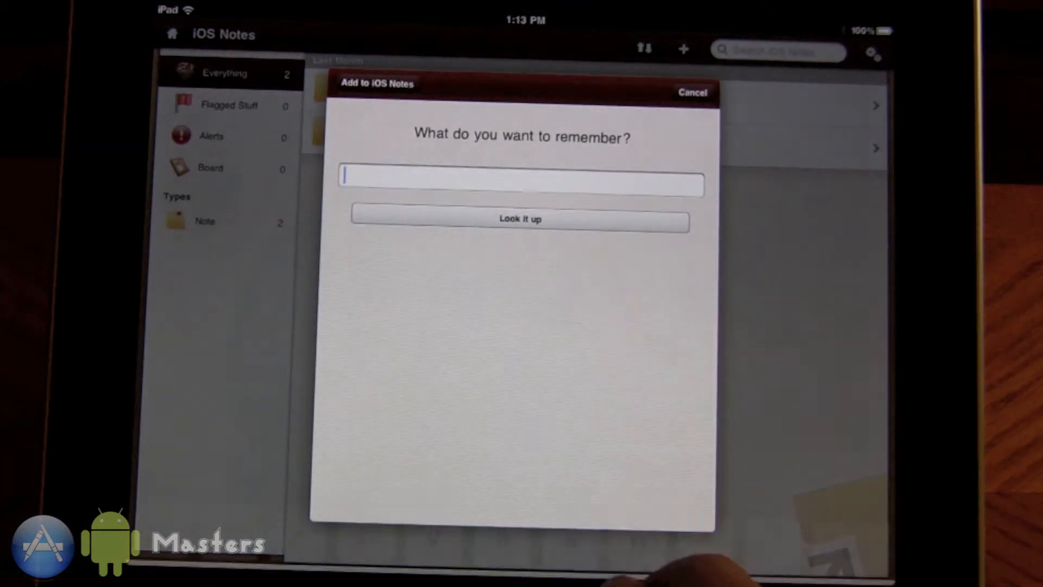
# Look up 'Champps' to list web and user suggestions such as Champps Americana
pyautogui.click(522, 182)
pyautogui.write('Champps')
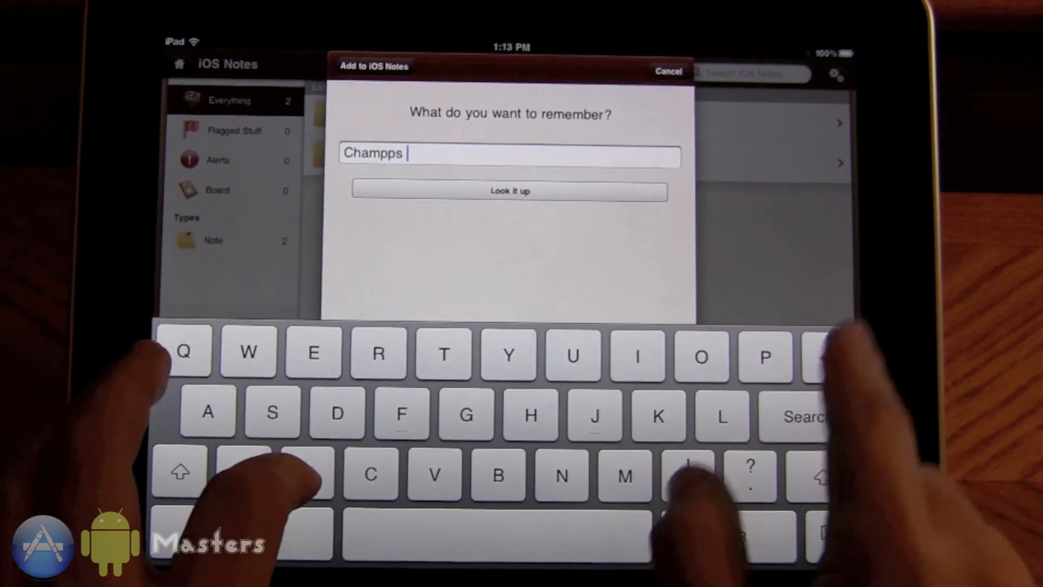
pyautogui.click(511, 192)
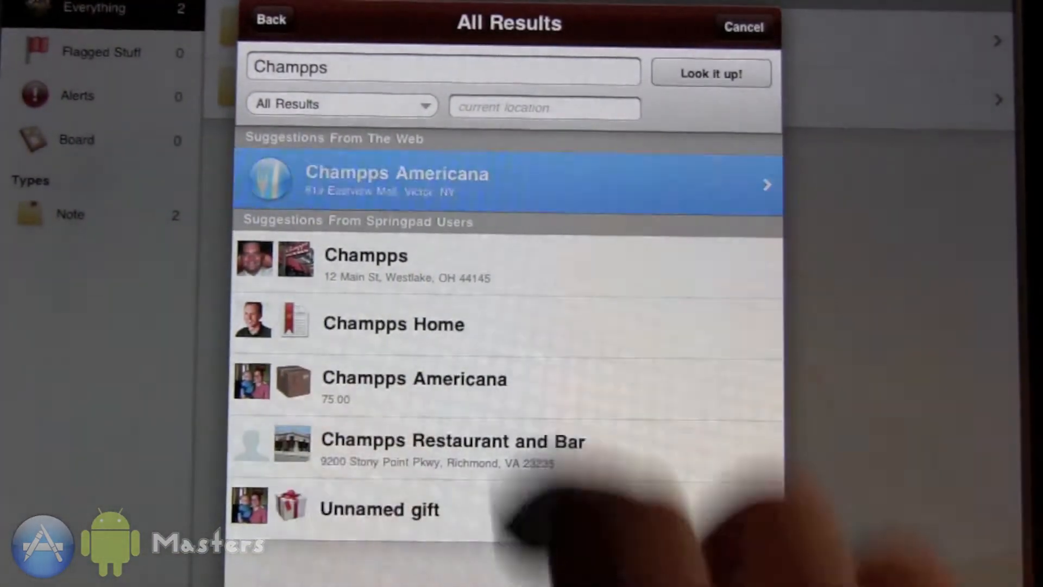
# Add the Champps restaurant in Victor, NY from its detail view to the notebook
pyautogui.click(422, 173)
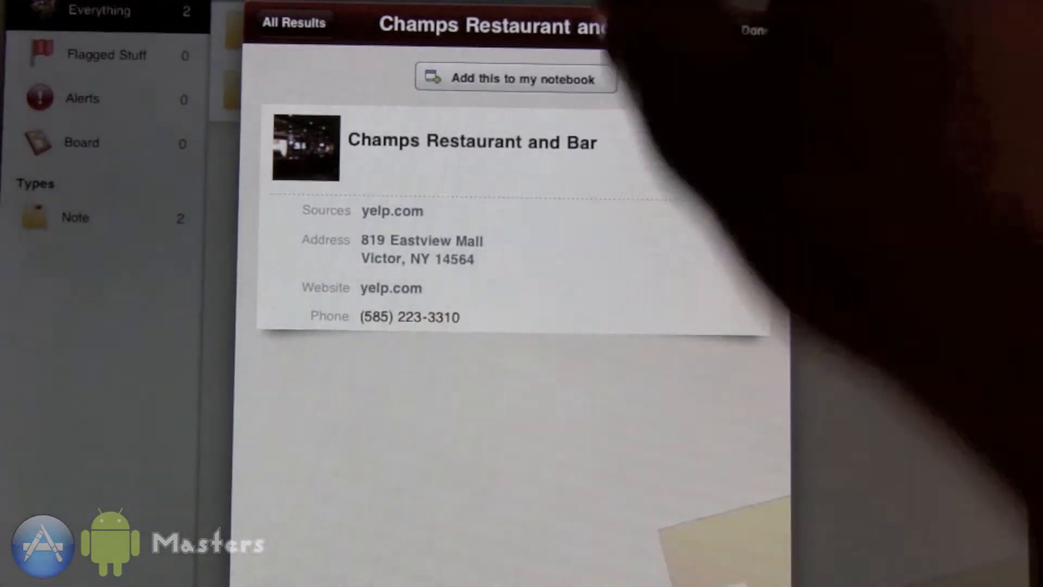
pyautogui.click(513, 78)
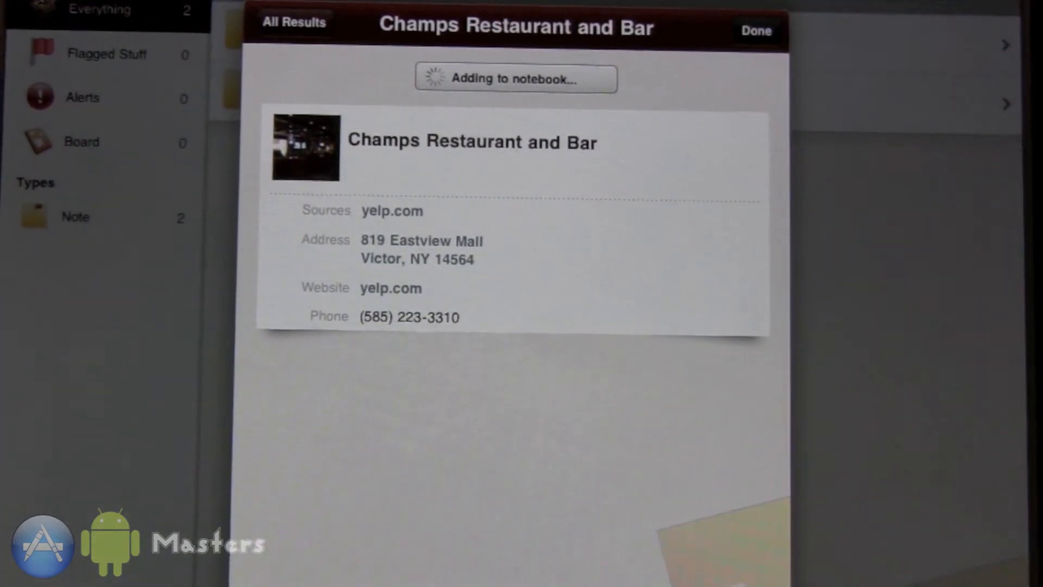